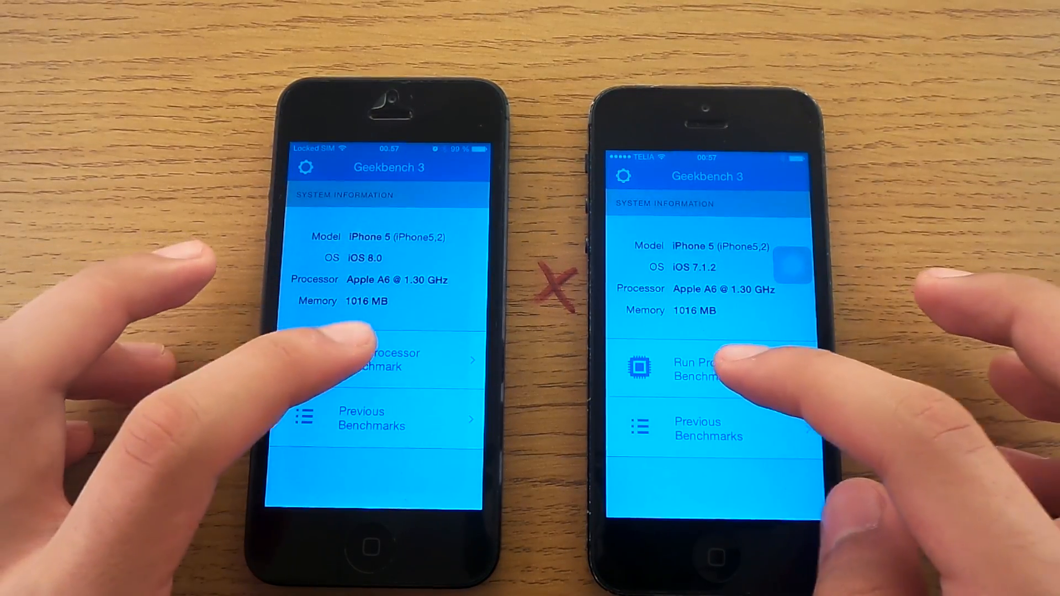
# - Run the processor benchmark on both iPhones and wait for the single-core and multi-core scores
pyautogui.click(708, 369)
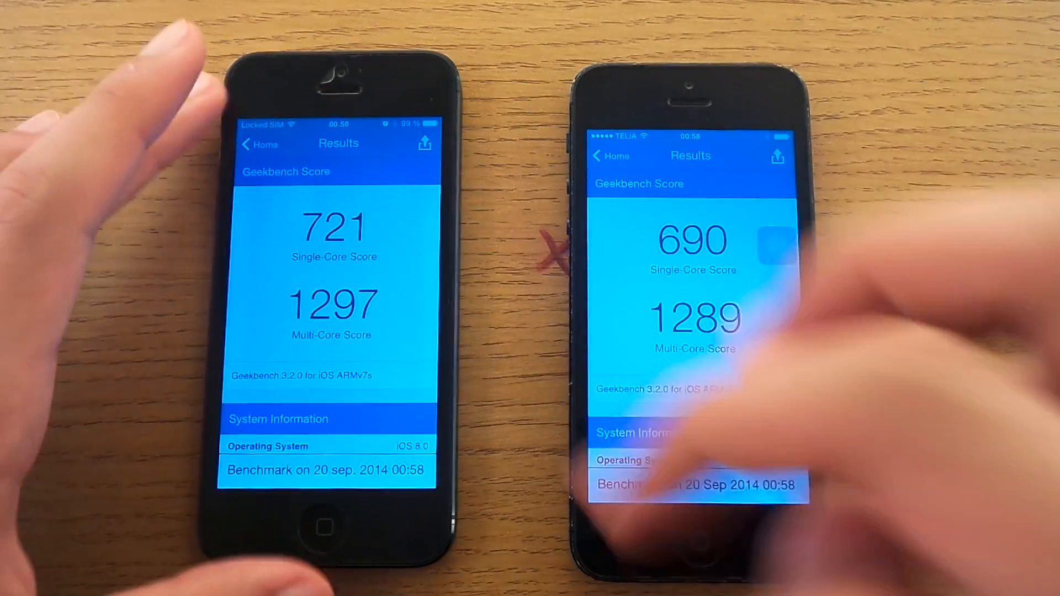
# - Scroll both Results screens down to System Information, showing L2/L3 cache and 1016 MB memory
pyautogui.scroll(-3)
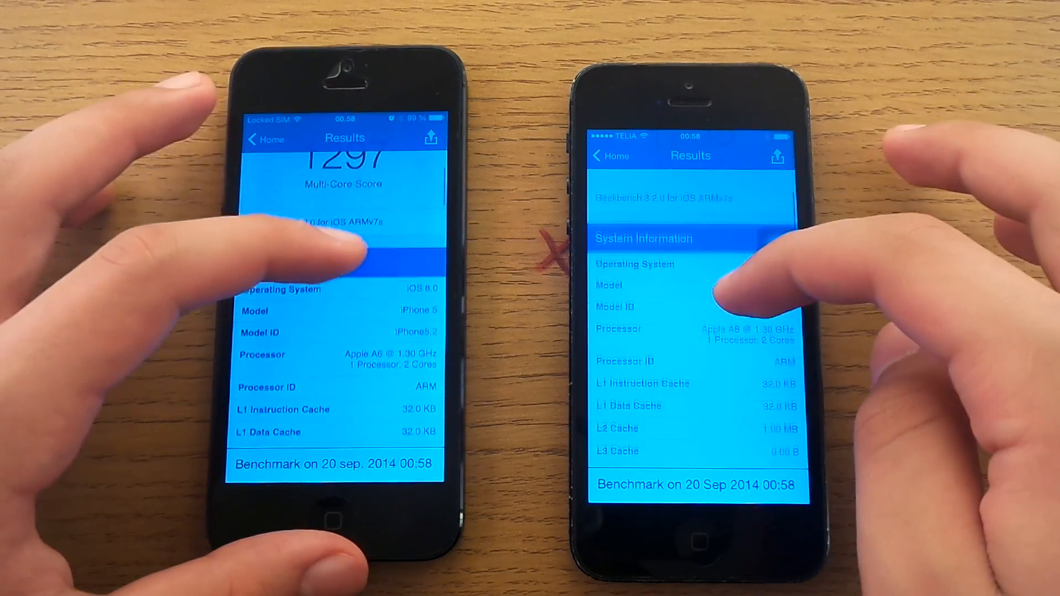
pyautogui.scroll(-3)
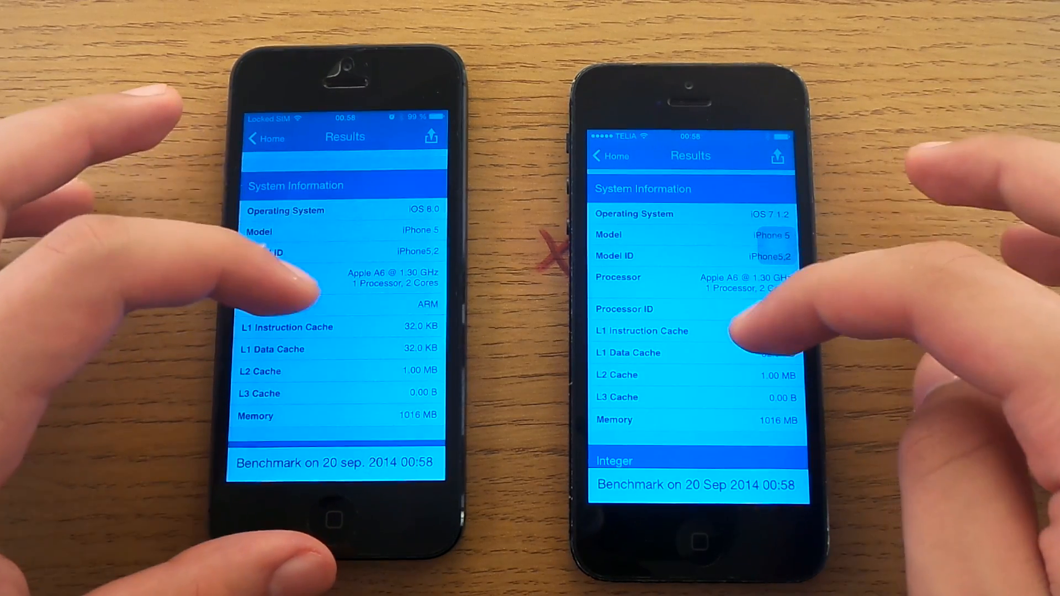